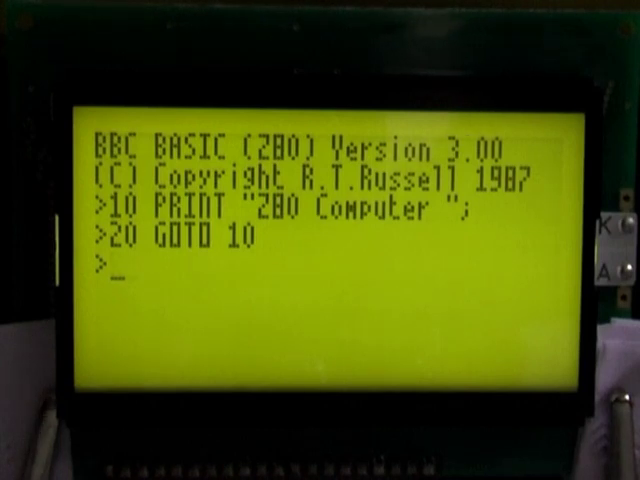
Step: Run the PRINT/GOTO loop that repeats "Z80 Computer" across the screen
key(Return)
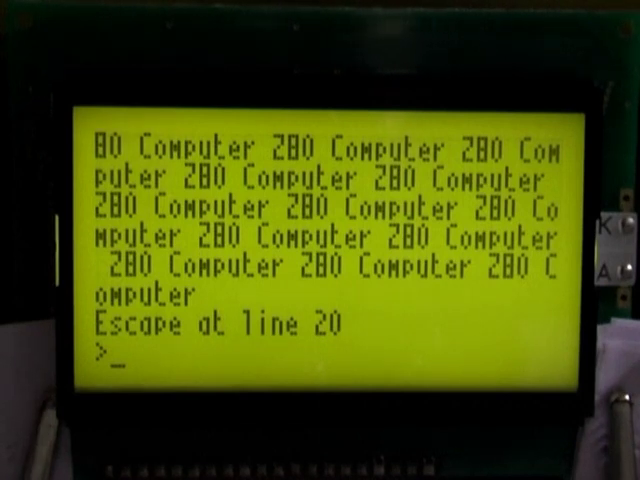
Step: Enter the *I2CPROBE star command at the > prompt
text(*)
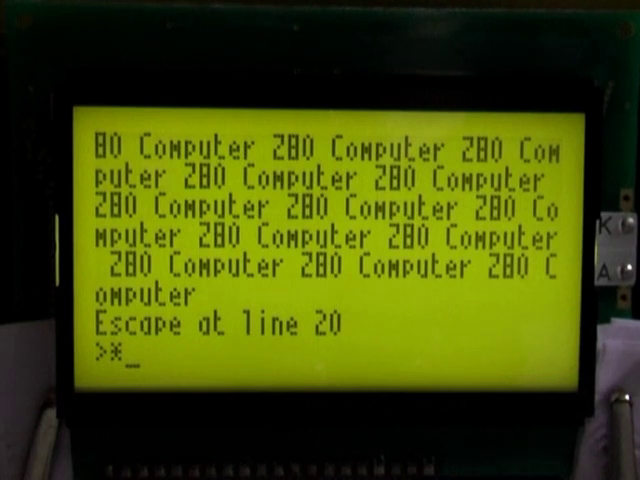
text(I2)
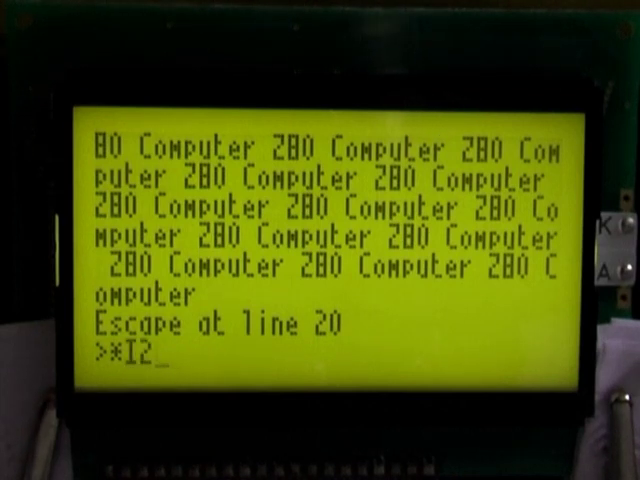
text(CPROBE)
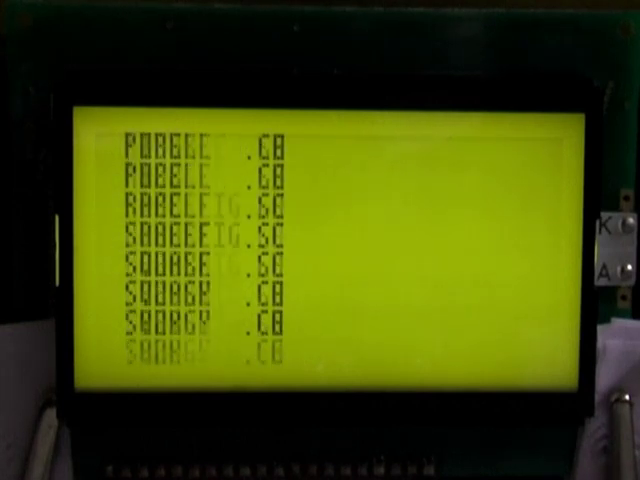
Step: Scroll through the directory listing of .C8 and .SC files ending with WORM3.SC
scroll(down, 3)
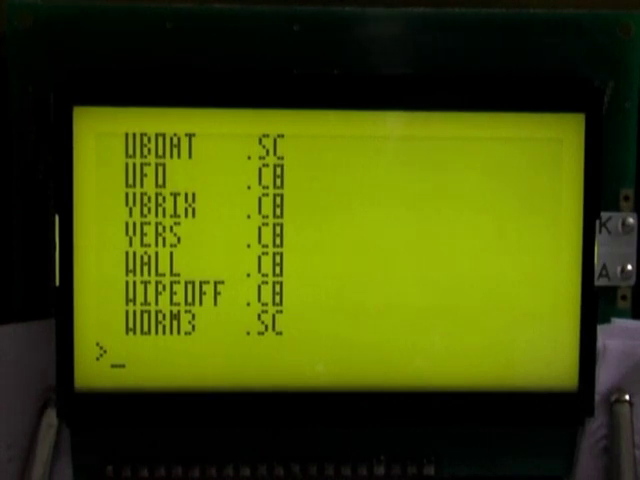
Step: Enter *CHIP8 INVADERS.CB to launch Invaders in the CHIP-8 player
text(CHIP8 INVADERS)
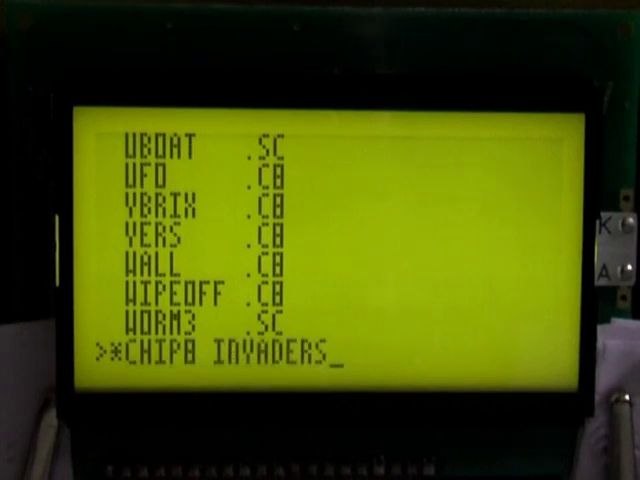
text(.CB)
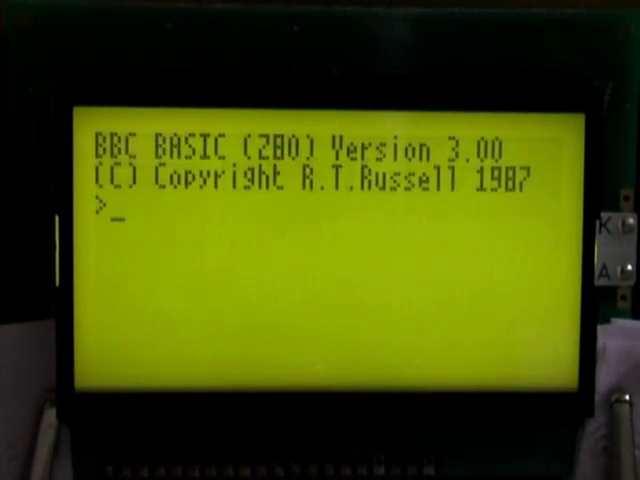
Step: Enter the *CUBE star command at the > prompt
text(*)
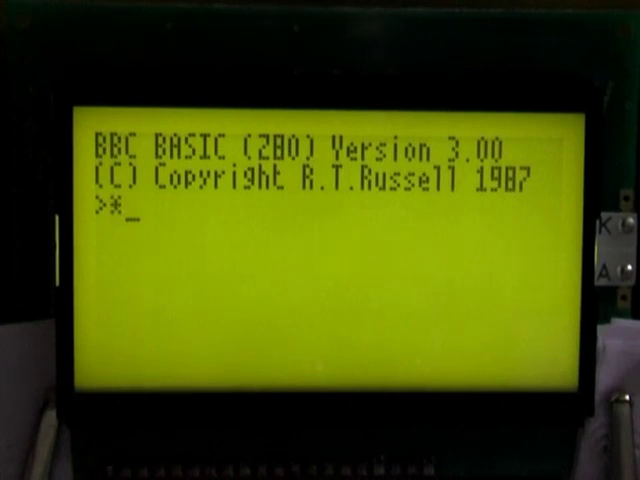
text(CUBE)
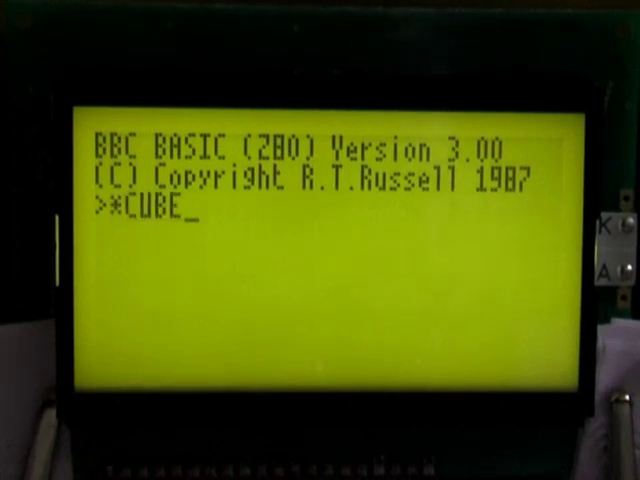